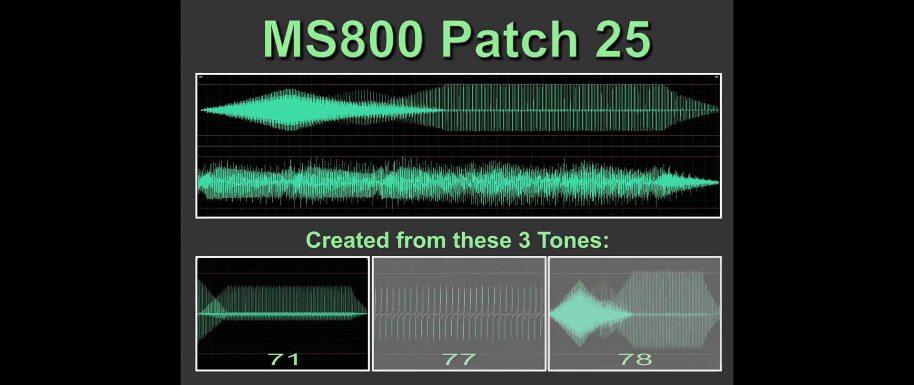
Advance past the Patch 25 overview to the Tone 71 parameter table.
{"action": "left_click", "coordinate": [458, 313]}
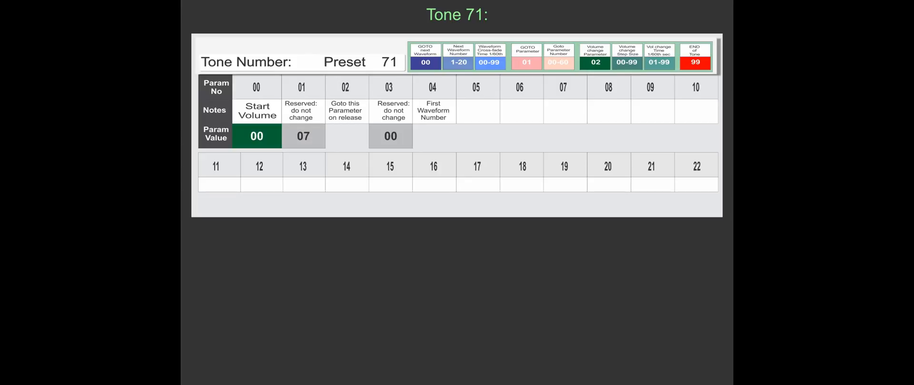
Reveal Tone 71's waveform sequence 02, 04, 05, 00 and 01 with their pictures.
{"action": "left_click", "coordinate": [433, 136]}
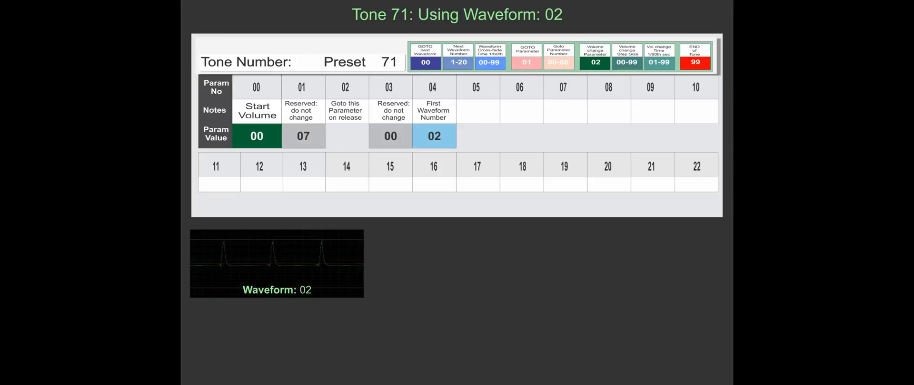
{"action": "left_click", "coordinate": [476, 136]}
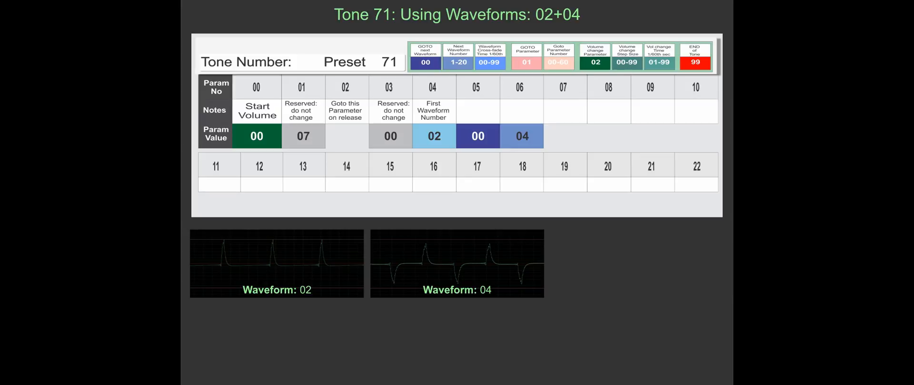
{"action": "left_click", "coordinate": [562, 136]}
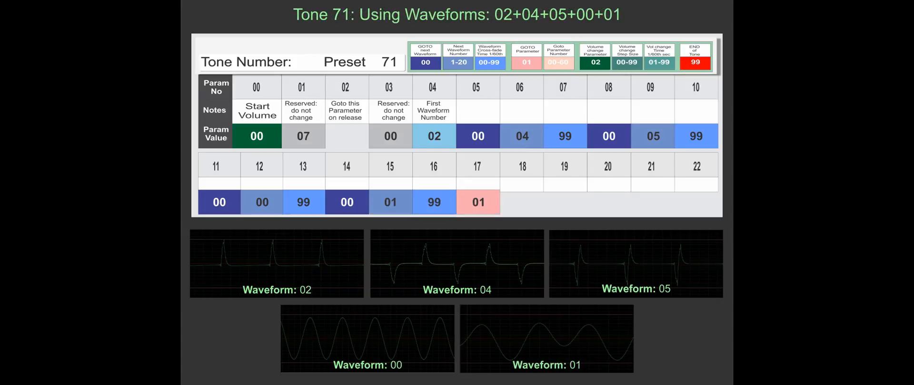
Reveal Tone 71's release go-to: parameter 02 set to 19, parameters 17–18 at 01 and 05.
{"action": "left_click", "coordinate": [521, 201]}
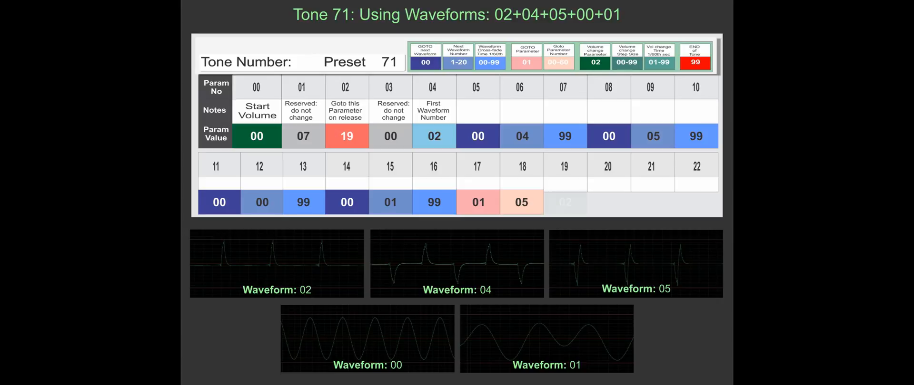
{"action": "left_click", "coordinate": [565, 202]}
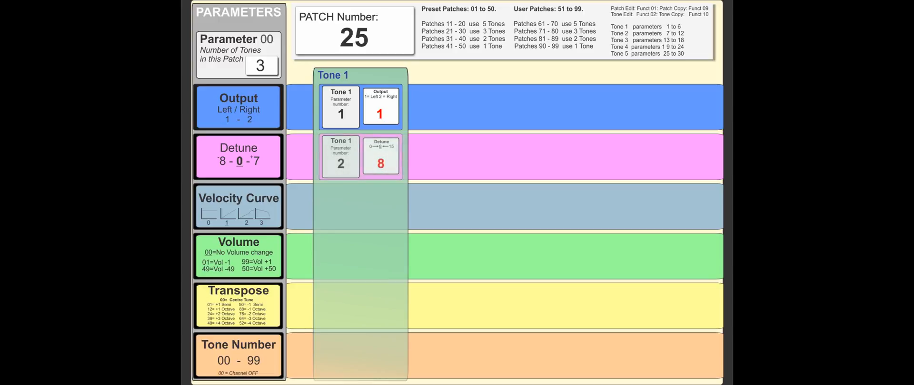
Reveal Tone 1's velocity curve value 1 alongside output 1 and detune 8.
{"action": "left_click", "coordinate": [238, 207]}
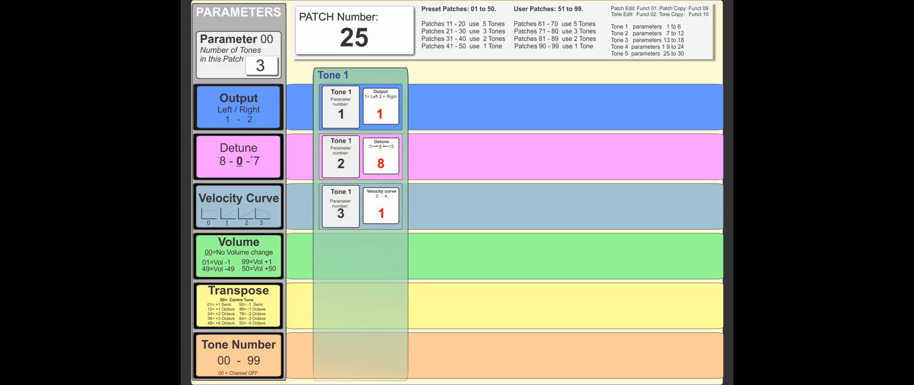